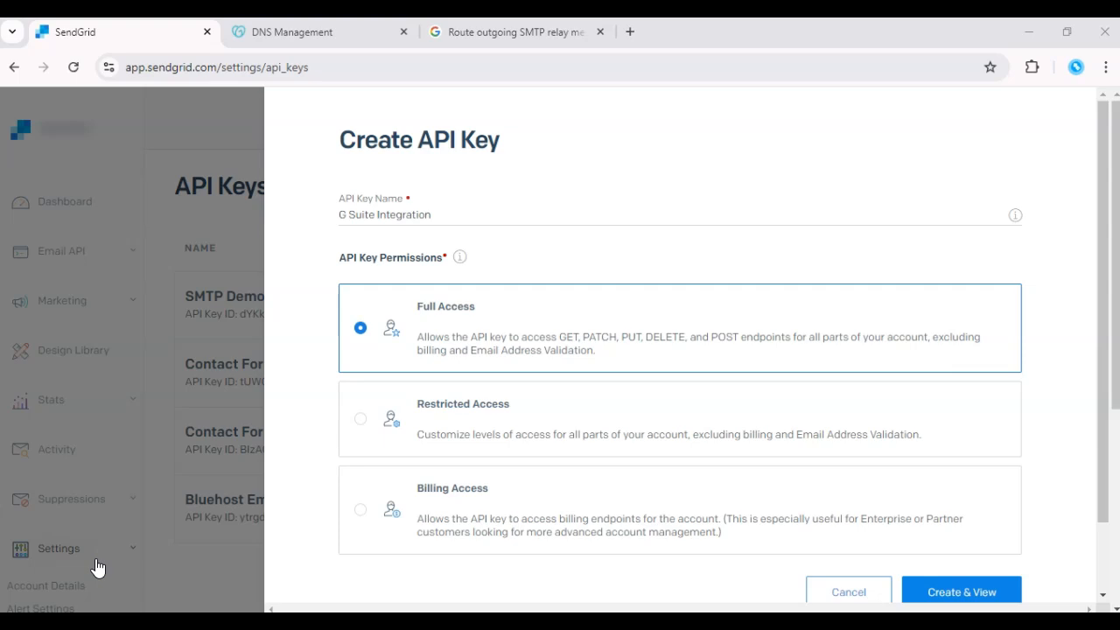
{"action": "mouse_move", "coordinate": [105, 556]}
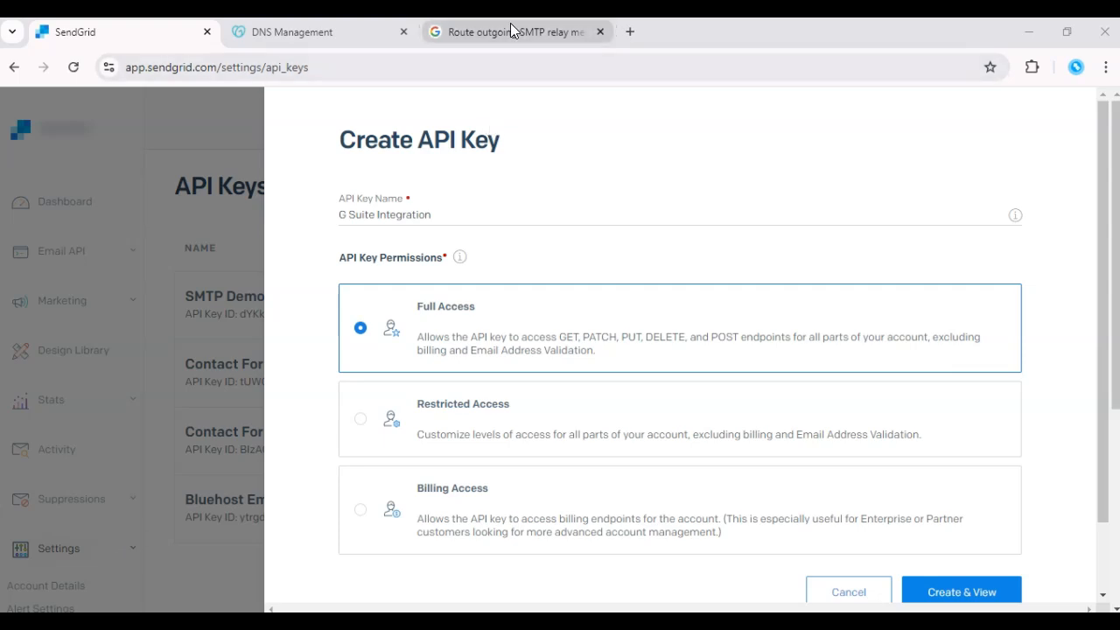
Step: Bring the SMTP relay article's step 4 Allowed senders table into view
{"action": "left_click", "coordinate": [514, 32]}
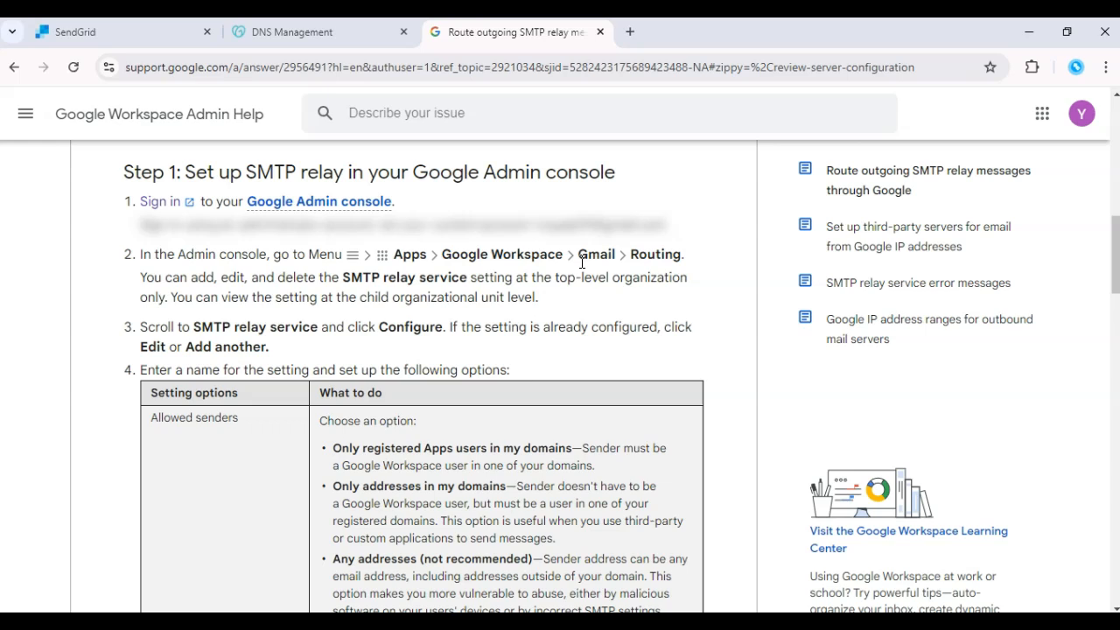
{"action": "mouse_move", "coordinate": [623, 273]}
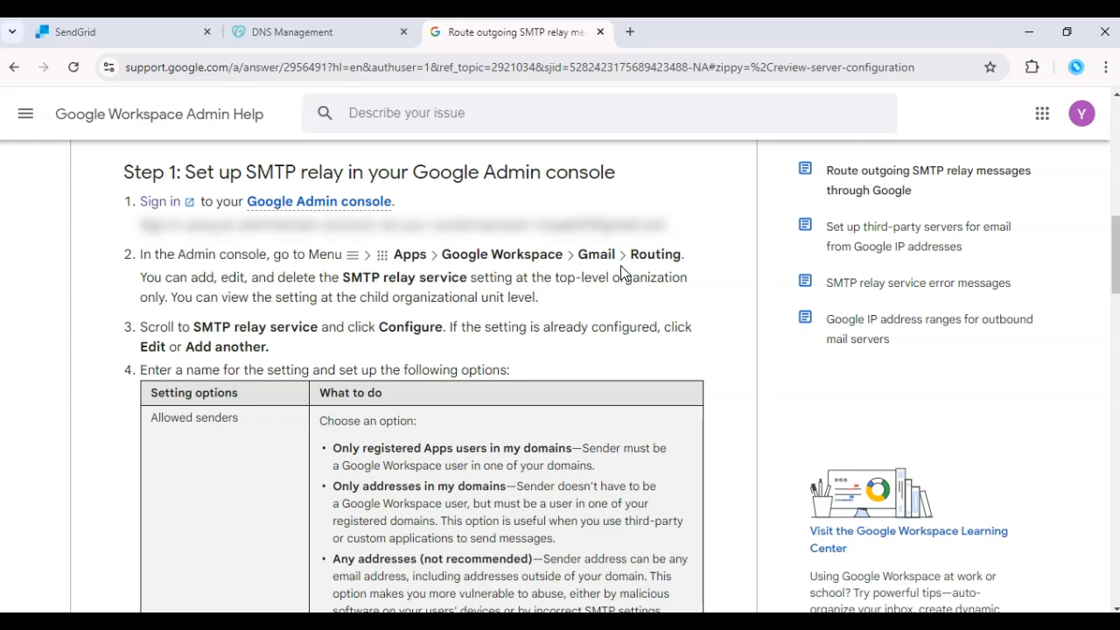
{"action": "mouse_move", "coordinate": [666, 269]}
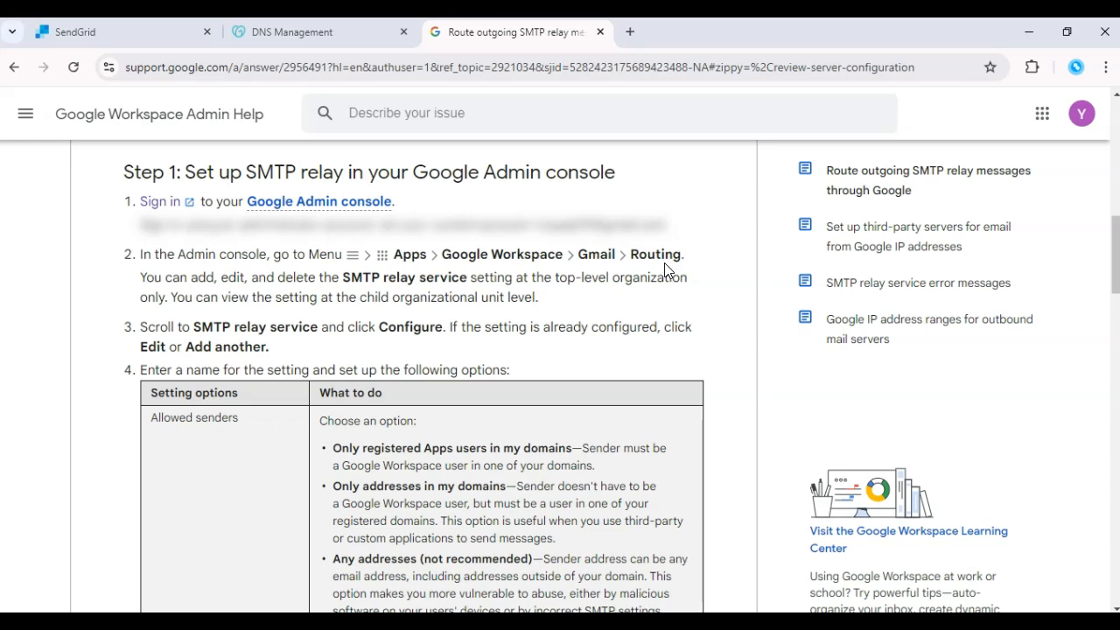
{"action": "mouse_move", "coordinate": [663, 272]}
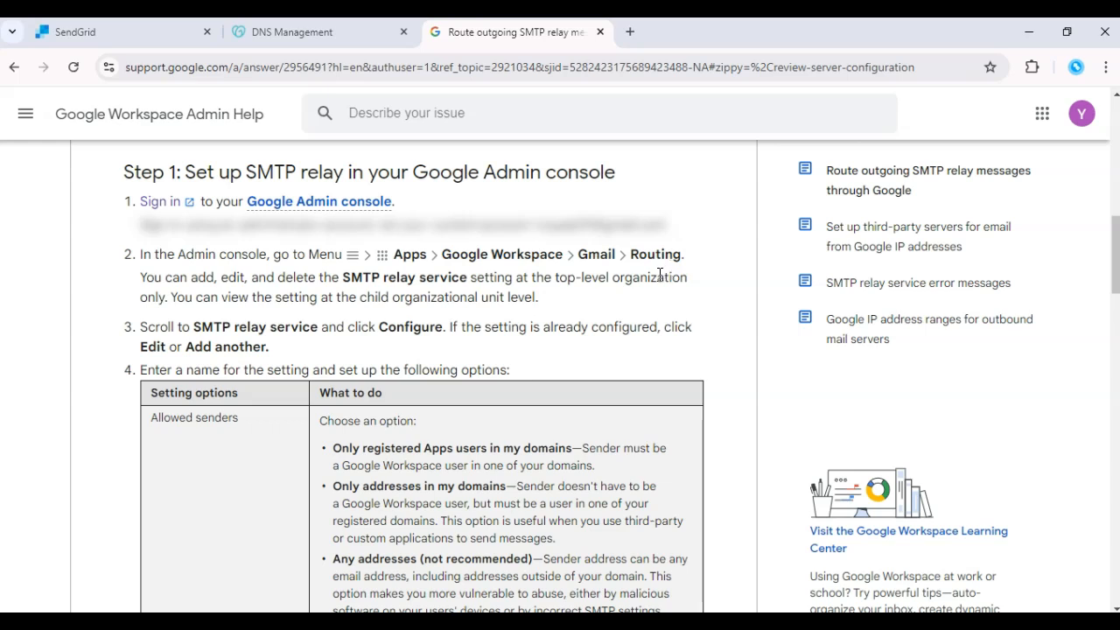
{"action": "mouse_move", "coordinate": [599, 327]}
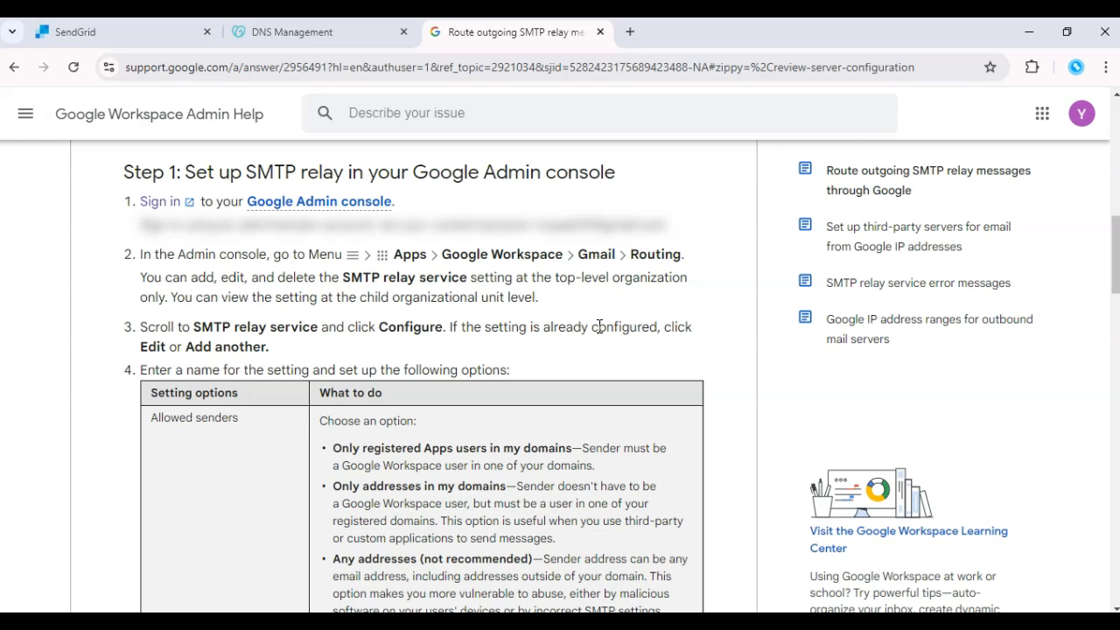
{"action": "mouse_move", "coordinate": [248, 347]}
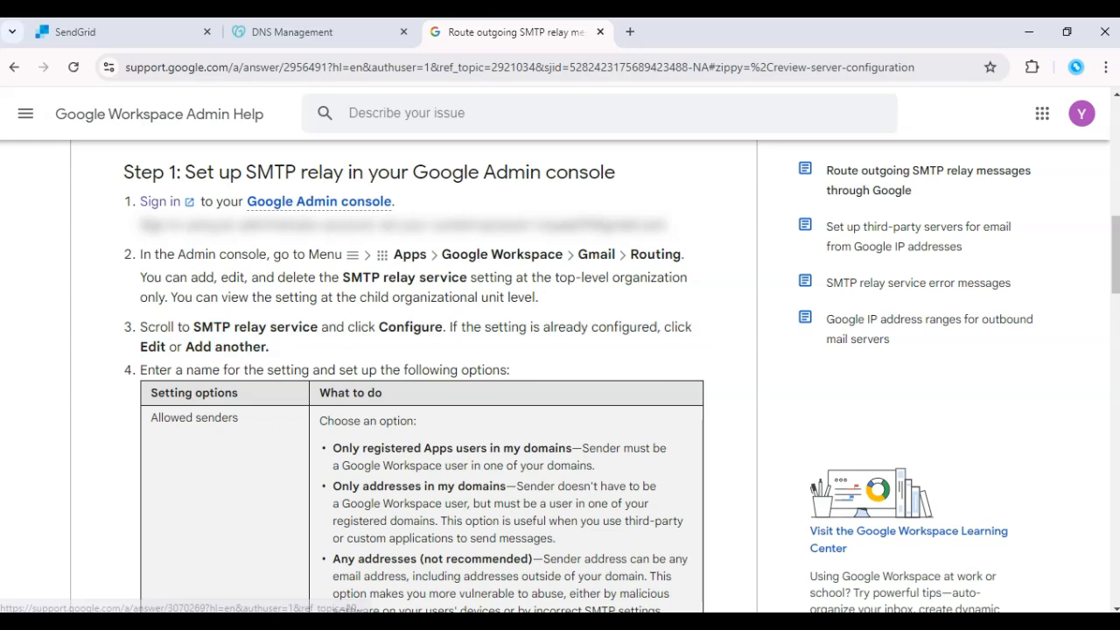
{"action": "scroll", "scroll_direction": "down", "scroll_amount": 3}
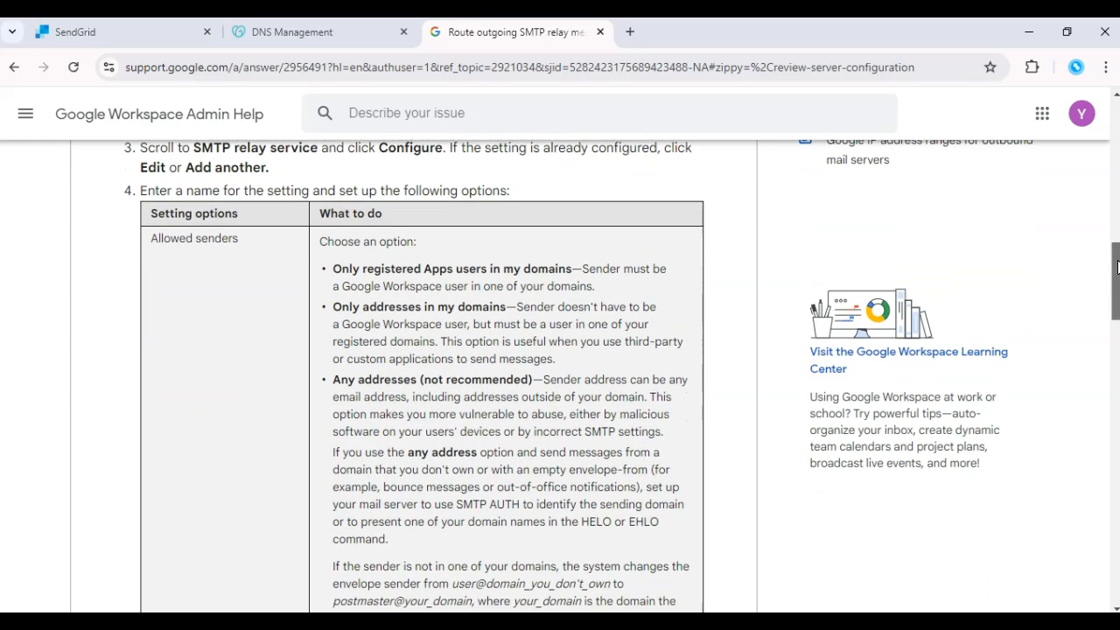
{"action": "scroll", "scroll_direction": "down", "scroll_amount": 3}
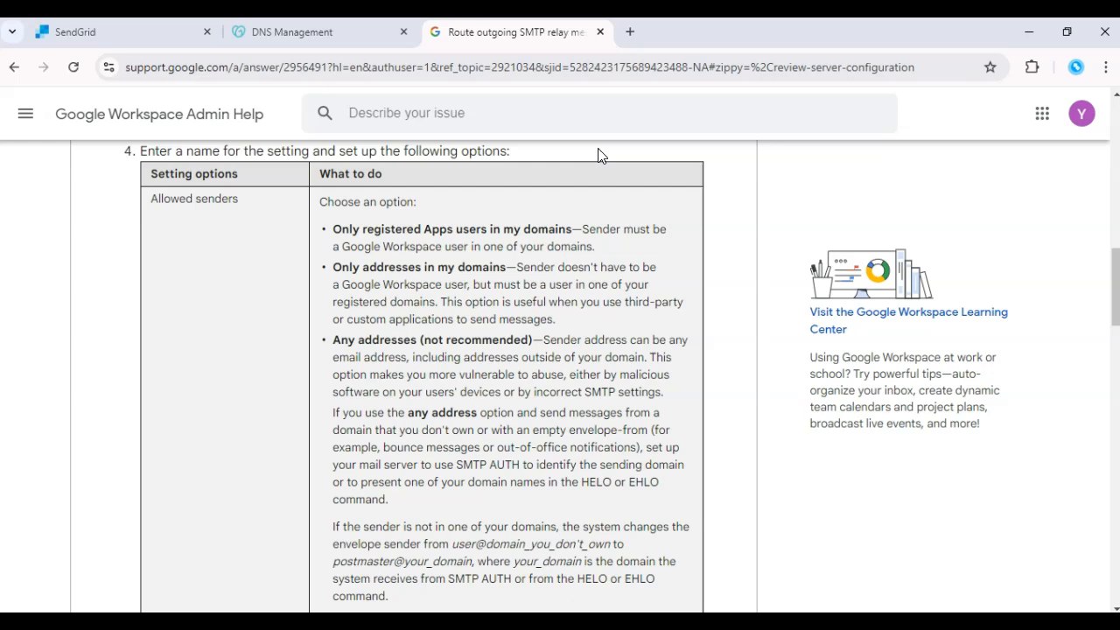
{"action": "left_click", "coordinate": [73, 32]}
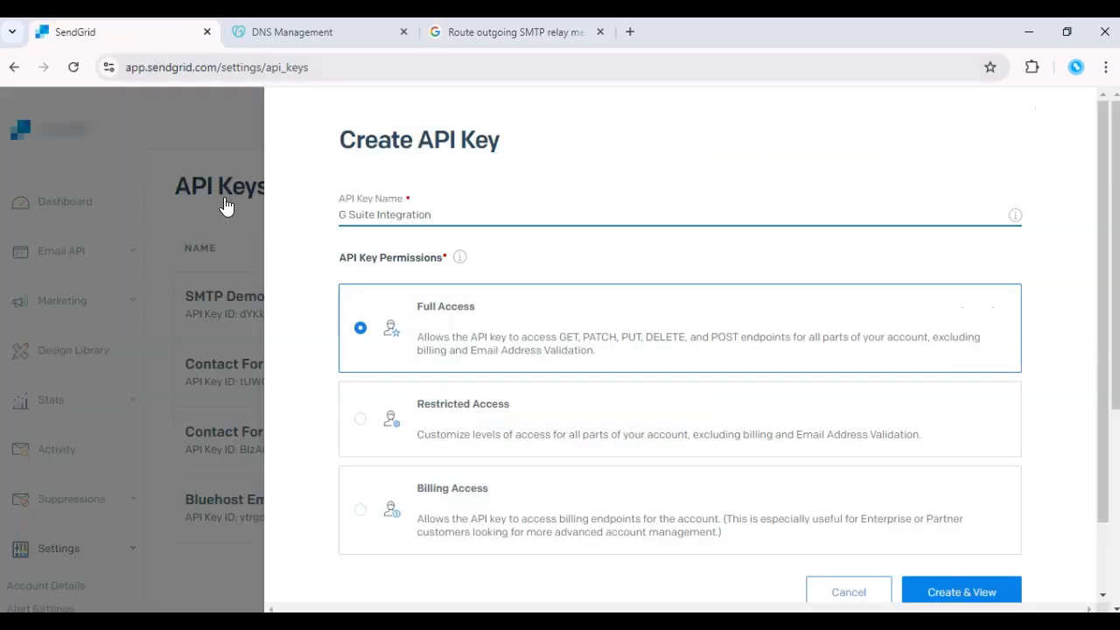
{"action": "mouse_move", "coordinate": [448, 144]}
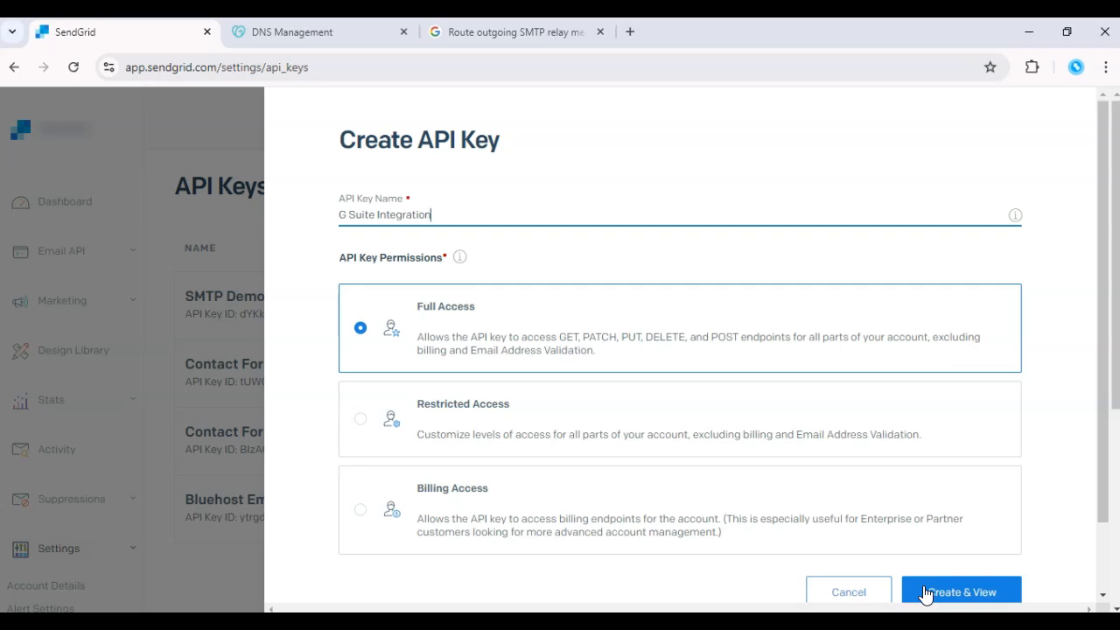
{"action": "mouse_move", "coordinate": [560, 210]}
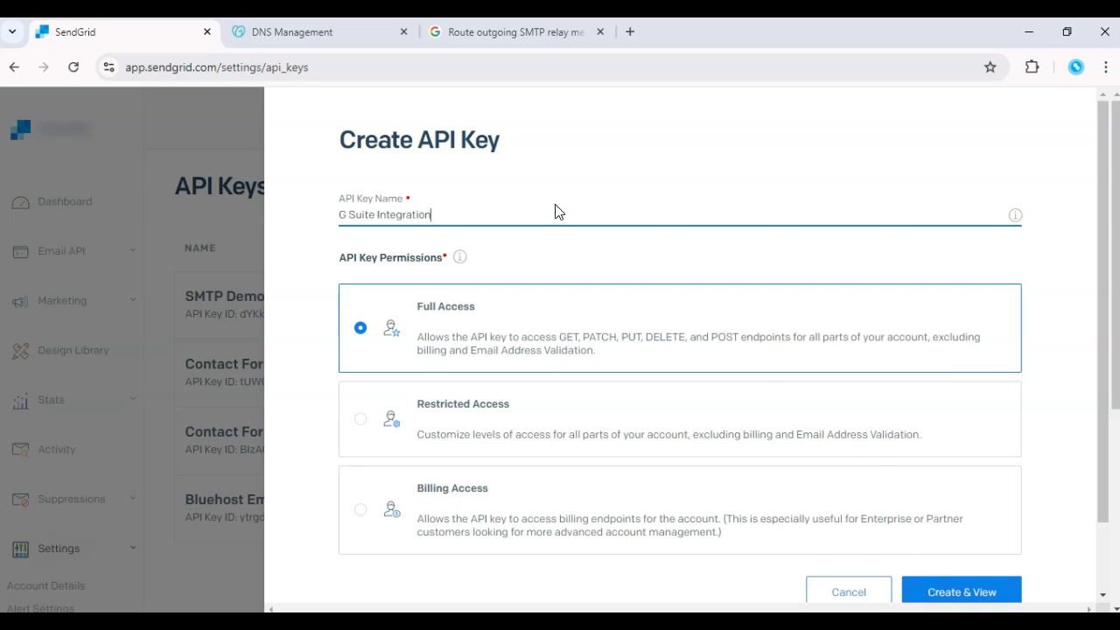
{"action": "left_click", "coordinate": [514, 31]}
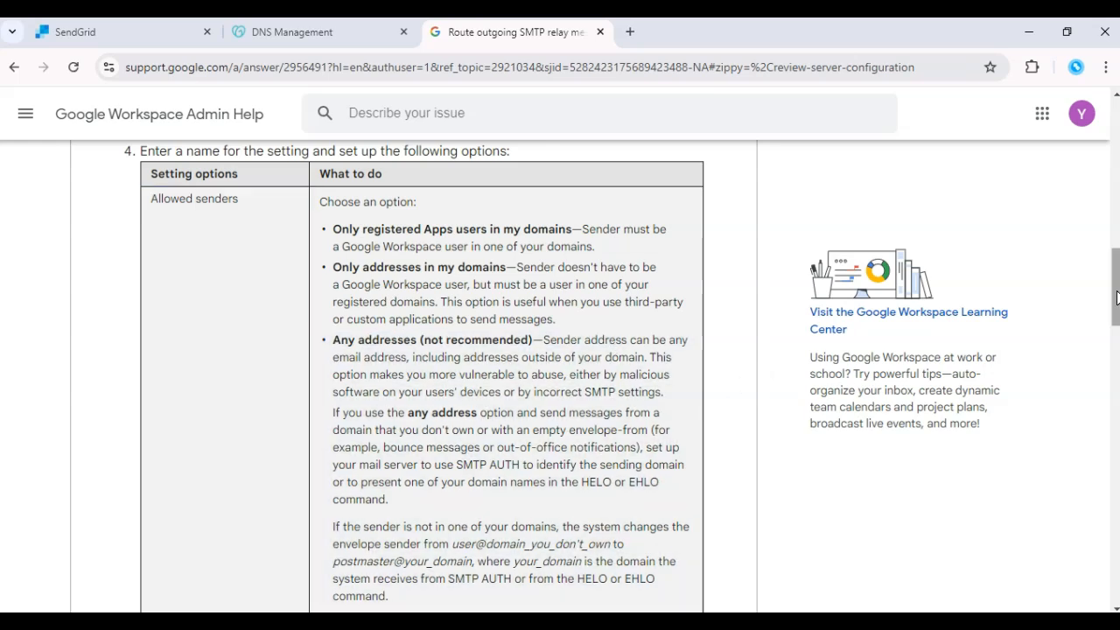
Step: Scroll past the Authentication and Encryption rows to step 5, Click Save
{"action": "scroll", "scroll_direction": "down", "scroll_amount": 3}
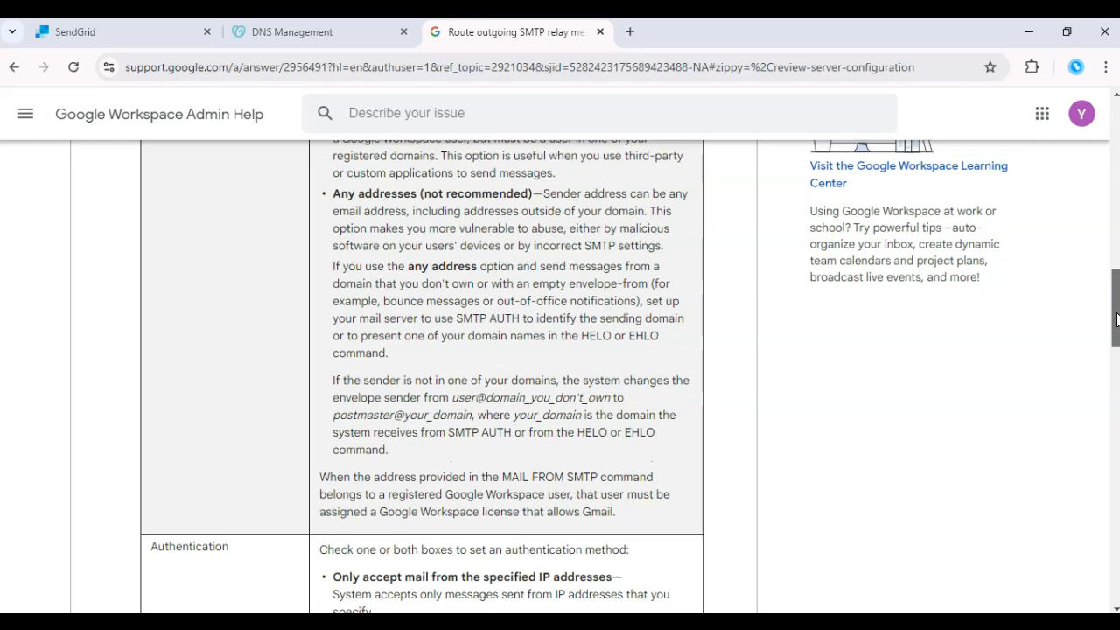
{"action": "scroll", "scroll_direction": "down", "scroll_amount": 3}
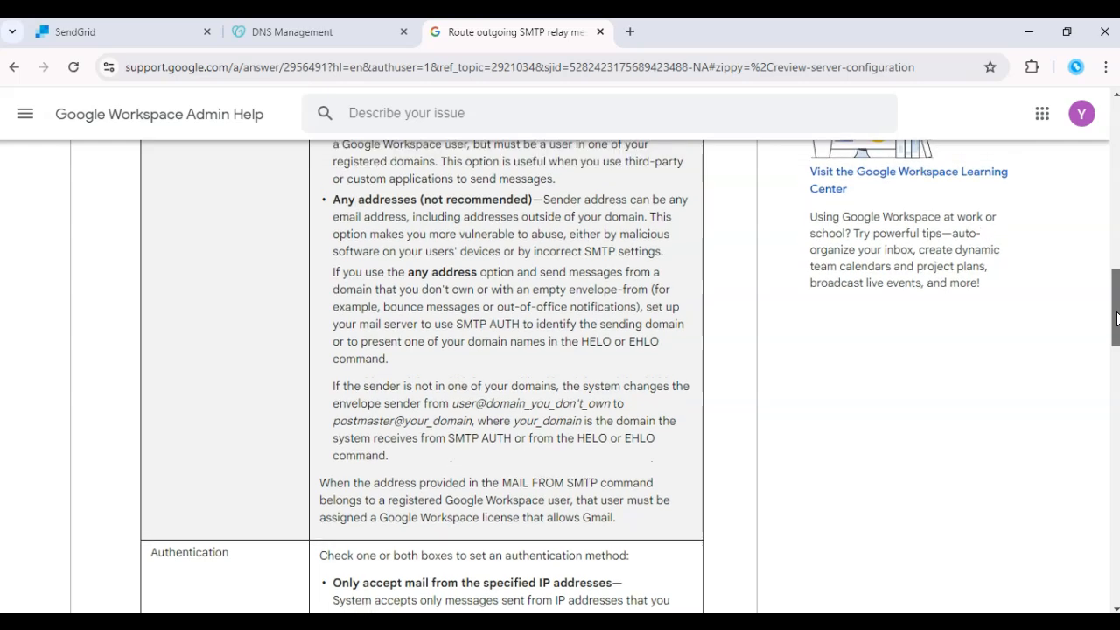
{"action": "scroll", "scroll_direction": "down", "scroll_amount": 3}
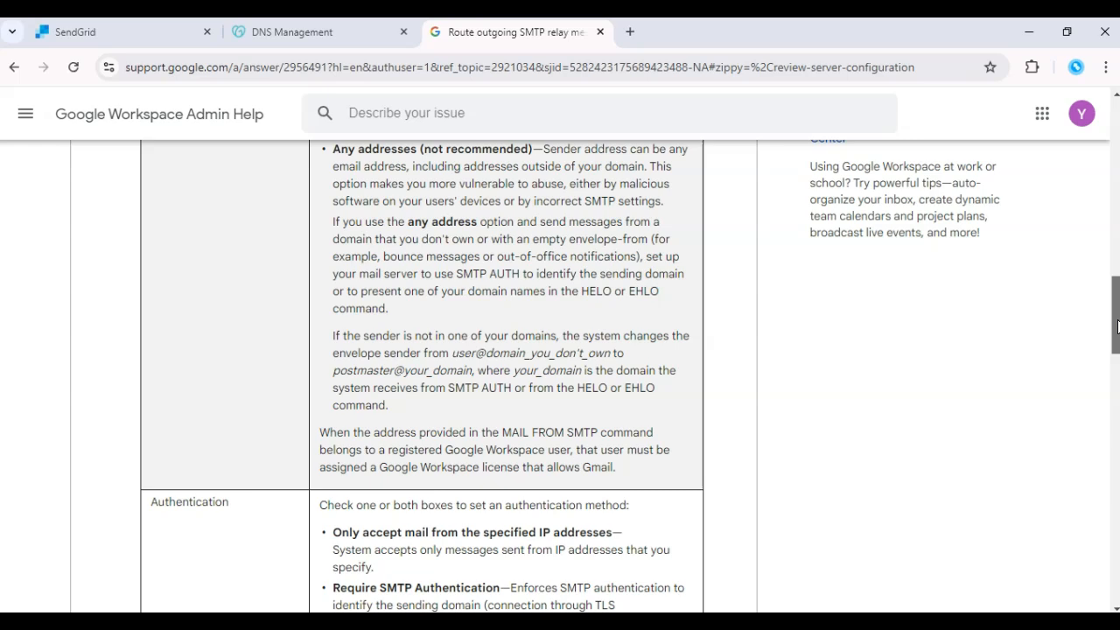
{"action": "scroll", "scroll_direction": "down", "scroll_amount": 3}
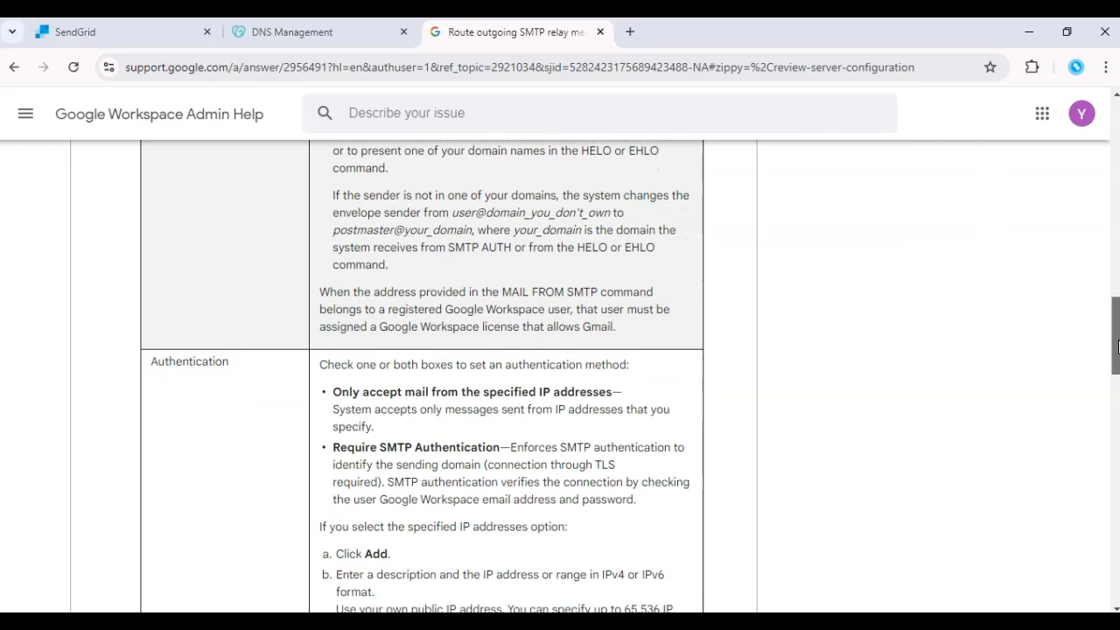
{"action": "scroll", "scroll_direction": "down", "scroll_amount": 3}
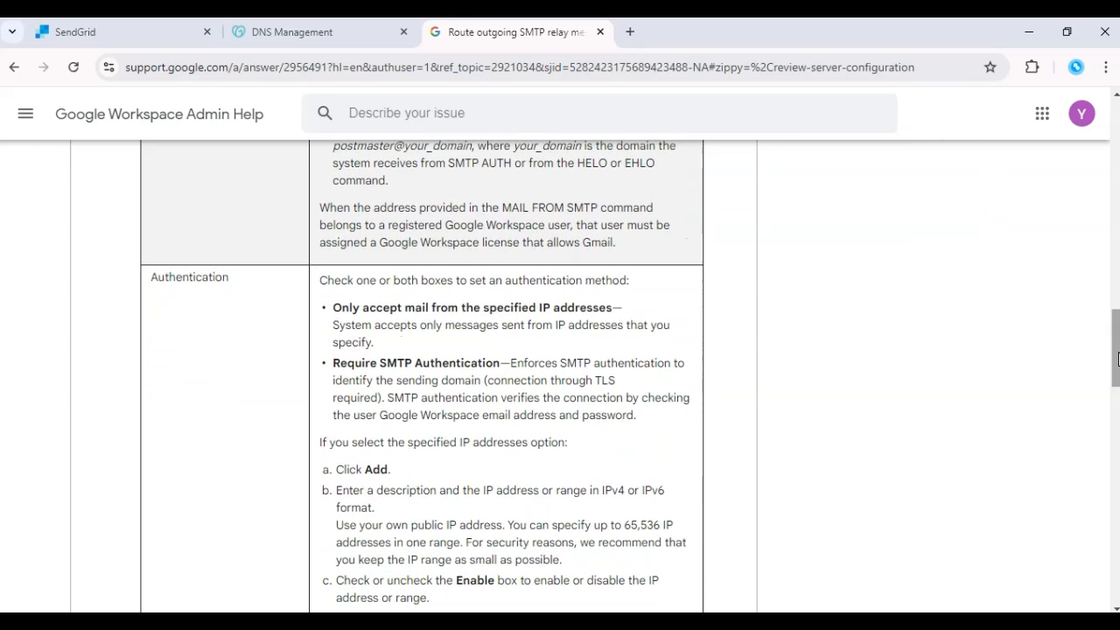
{"action": "scroll", "scroll_direction": "down", "scroll_amount": 3}
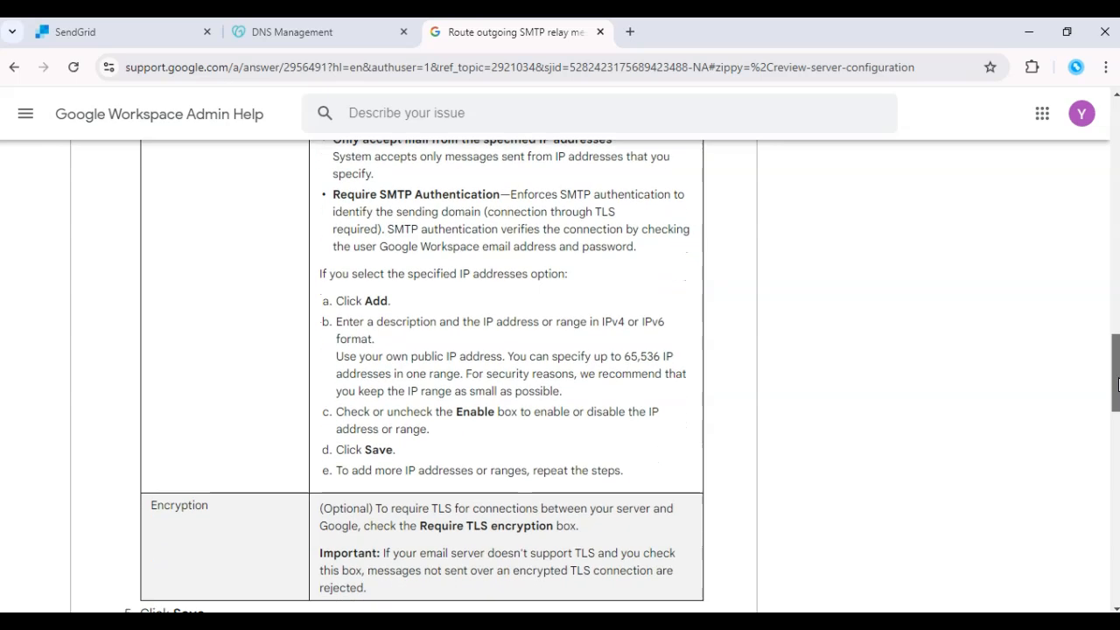
{"action": "scroll", "scroll_direction": "down", "scroll_amount": 3}
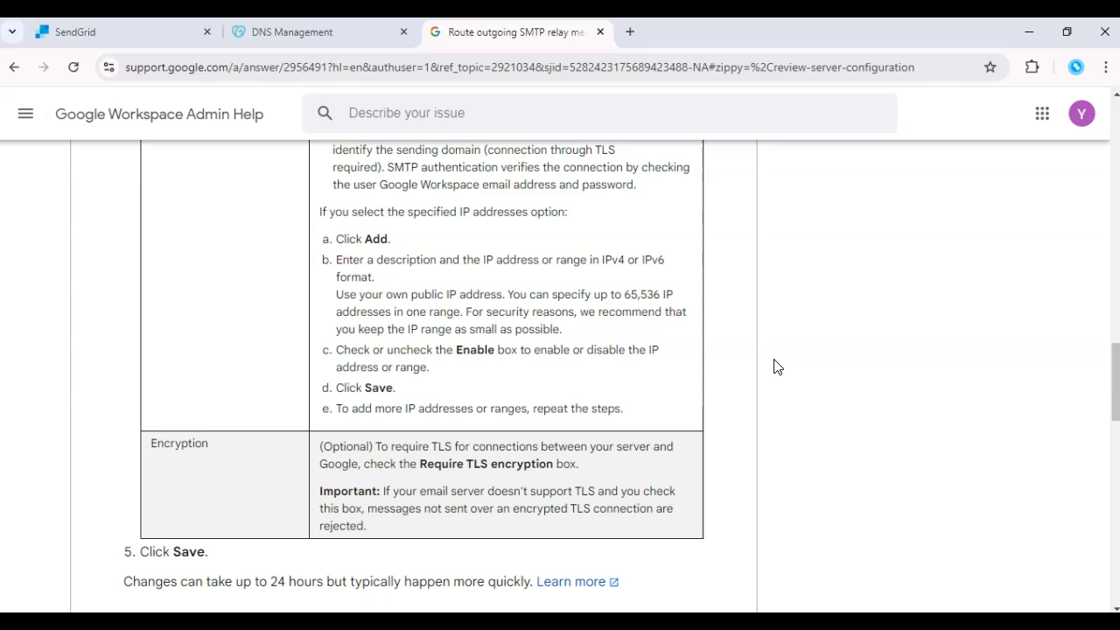
{"action": "mouse_move", "coordinate": [738, 374]}
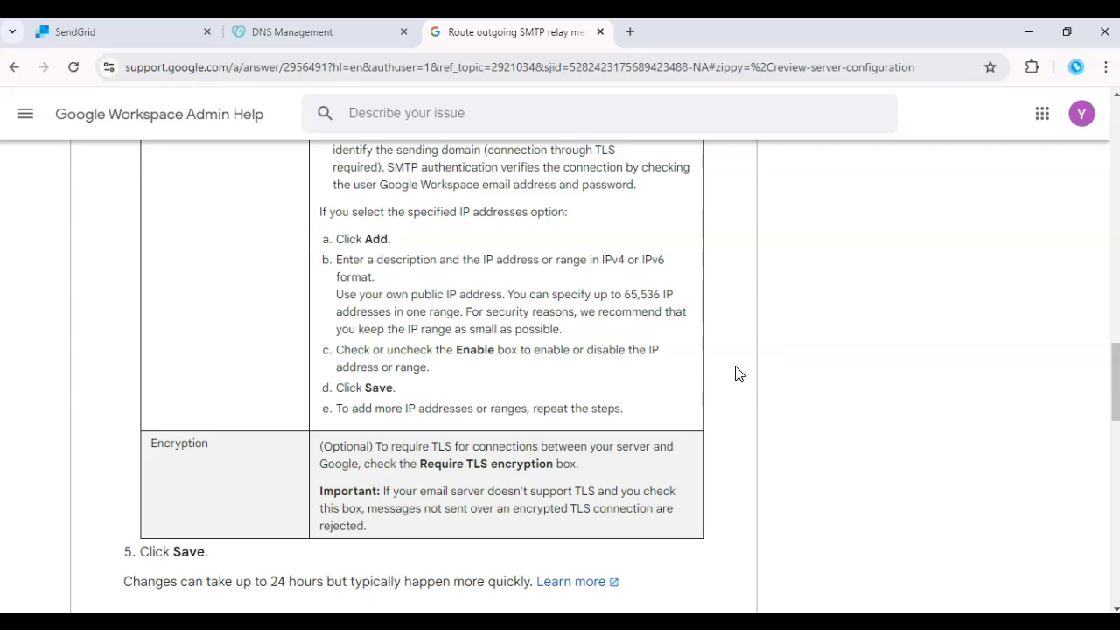
{"action": "mouse_move", "coordinate": [323, 564]}
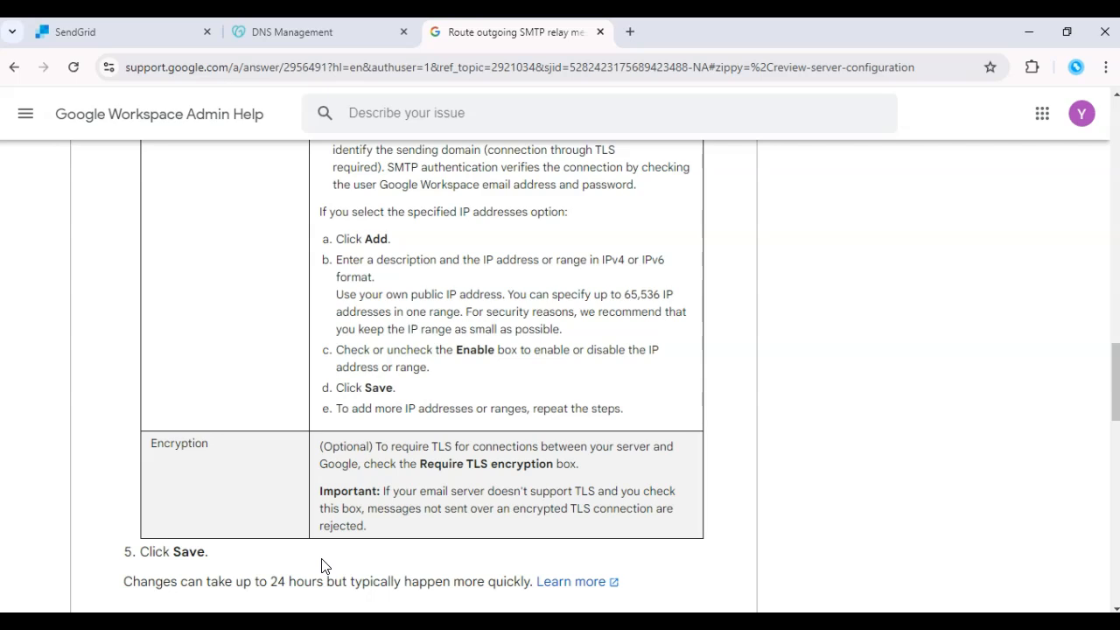
{"action": "mouse_move", "coordinate": [330, 560]}
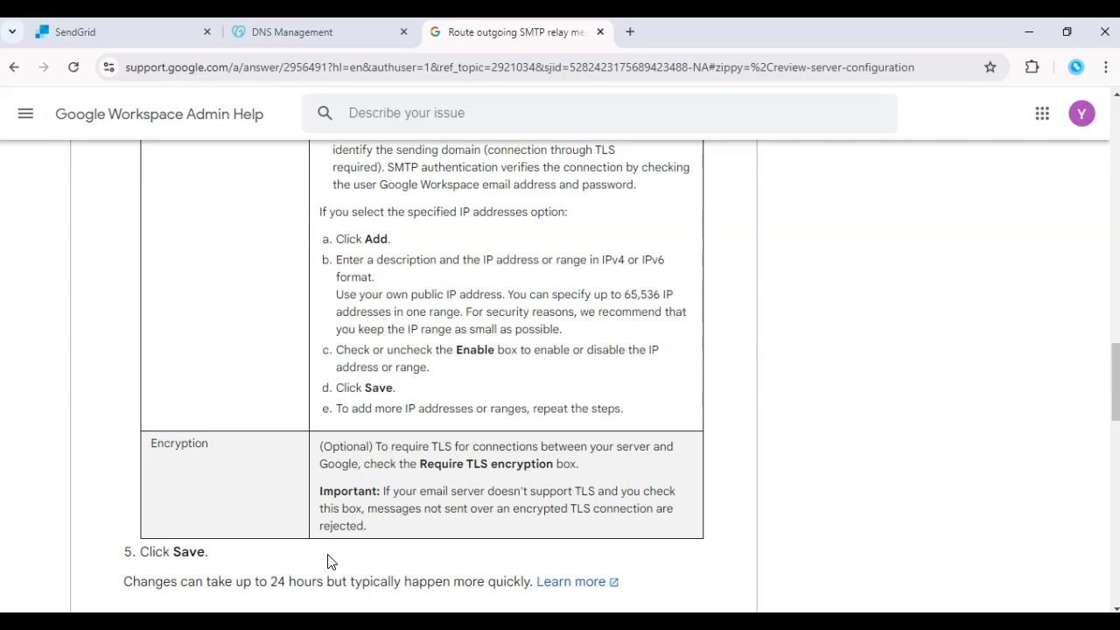
{"action": "mouse_move", "coordinate": [448, 403]}
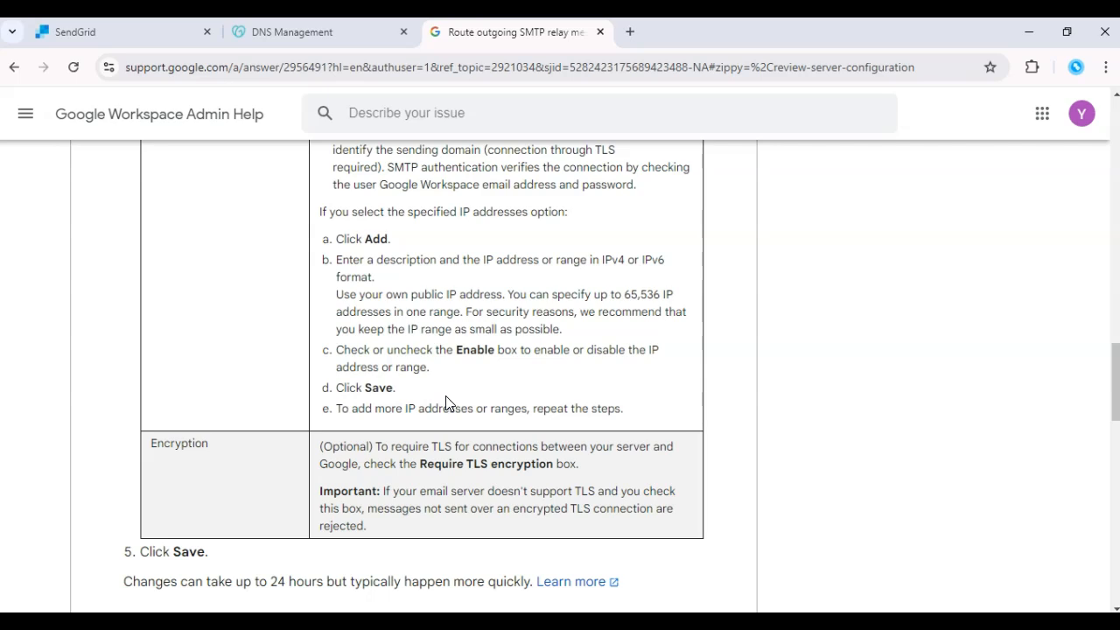
{"action": "mouse_move", "coordinate": [52, 517]}
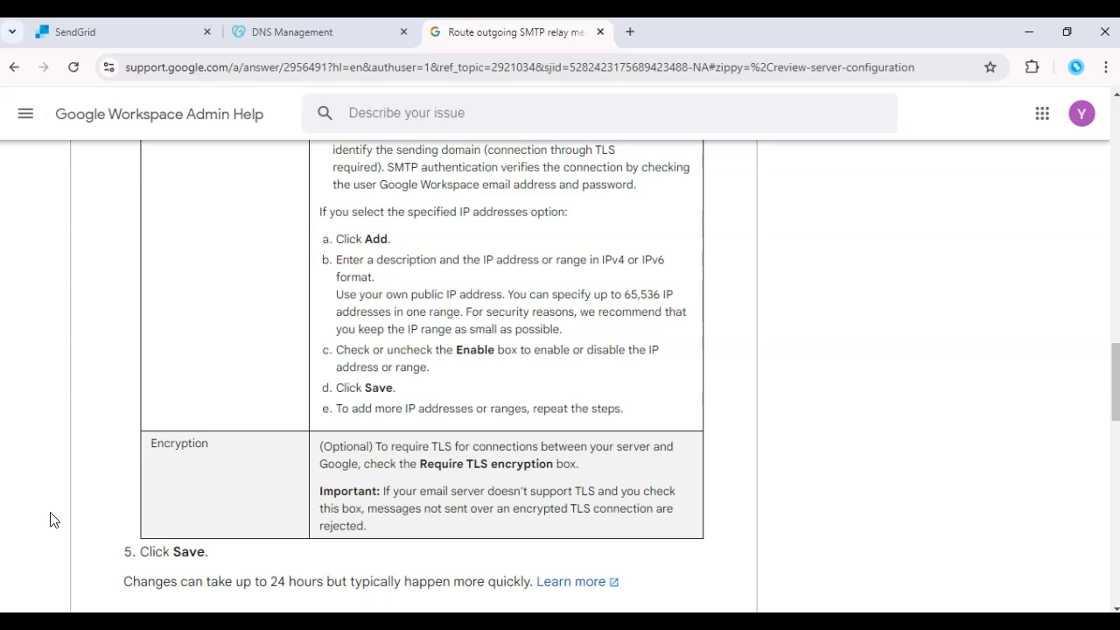
{"action": "mouse_move", "coordinate": [53, 516]}
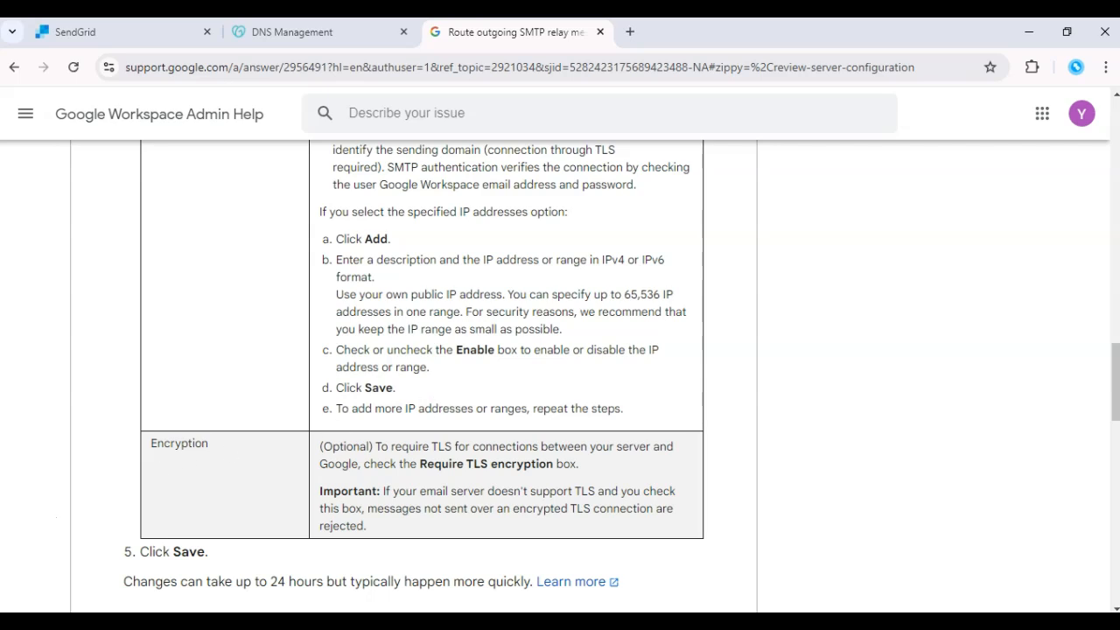